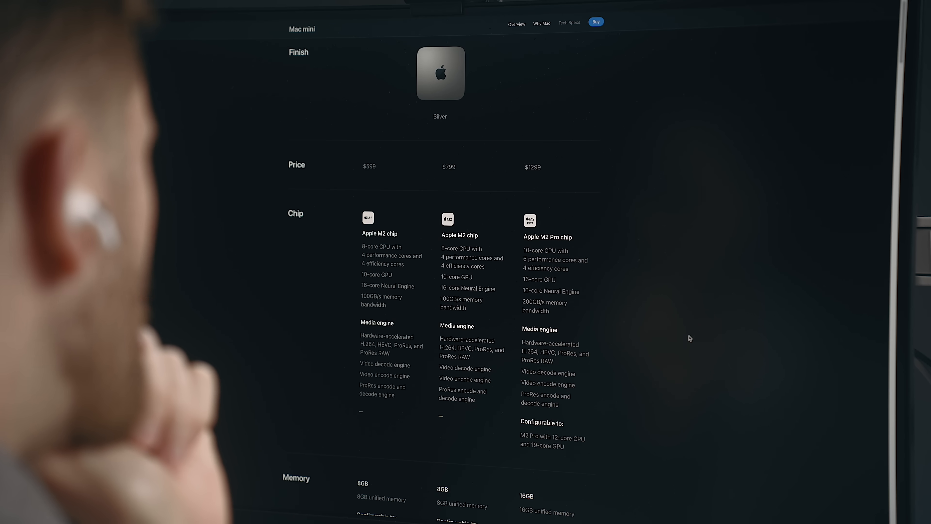
- Scroll the Mac mini Tech Specs page toward the memory and storage configuration
{"action": "scroll", "scroll_direction": "down", "scroll_amount": 3}
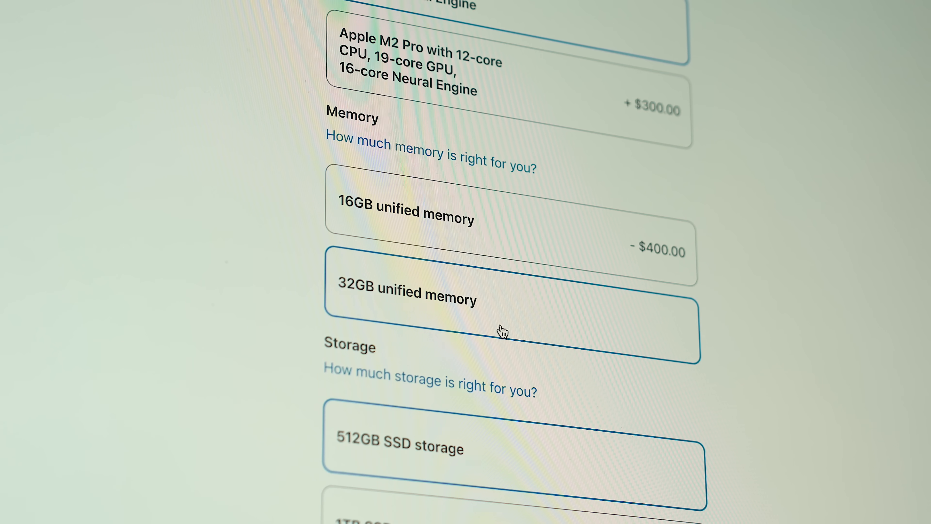
- Add the $1,899.00 Mac mini to the bag alongside the $1,999.00 Mac Studio and review it
{"action": "scroll", "scroll_direction": "down", "scroll_amount": 3}
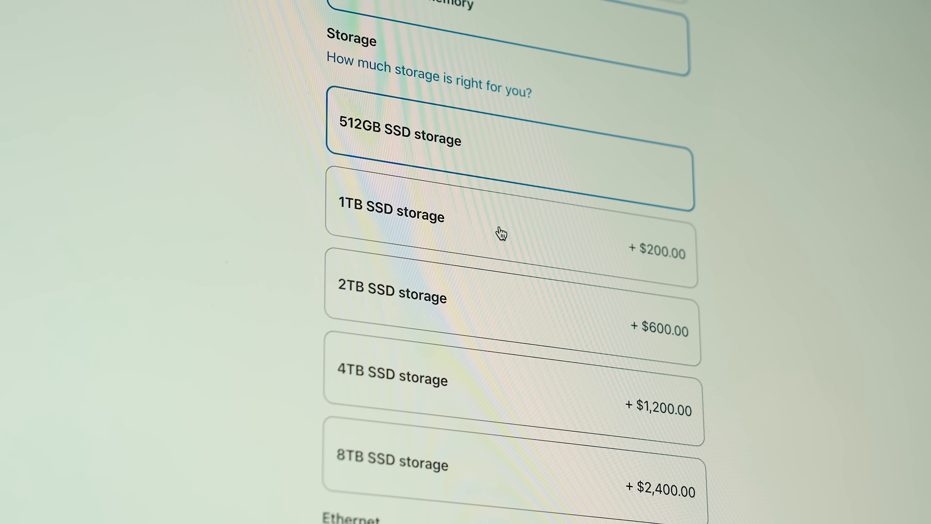
{"action": "scroll", "scroll_direction": "down", "scroll_amount": 3}
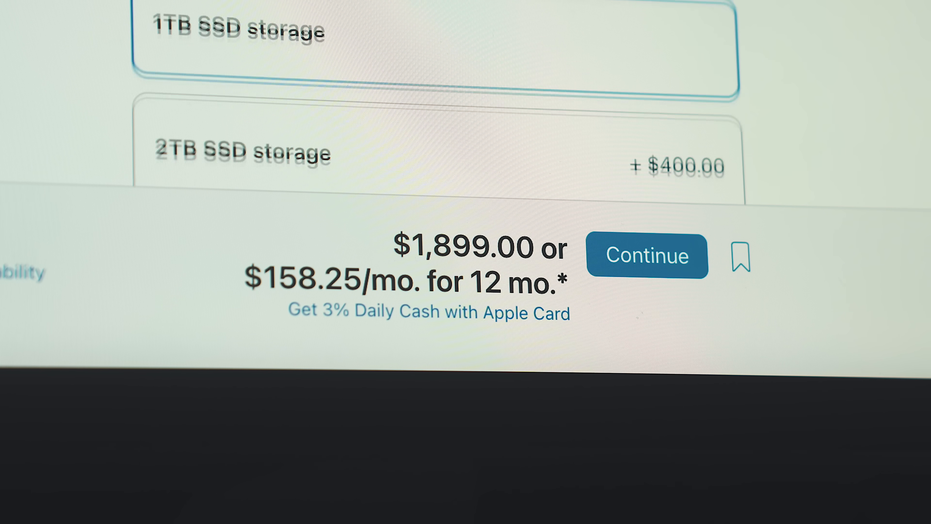
{"action": "left_click", "coordinate": [646, 256]}
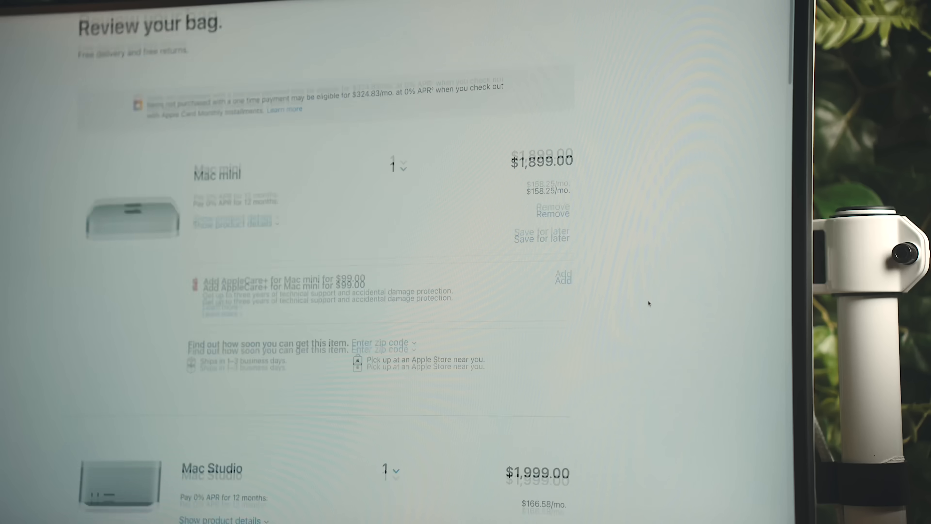
{"action": "scroll", "scroll_direction": "down", "scroll_amount": 3}
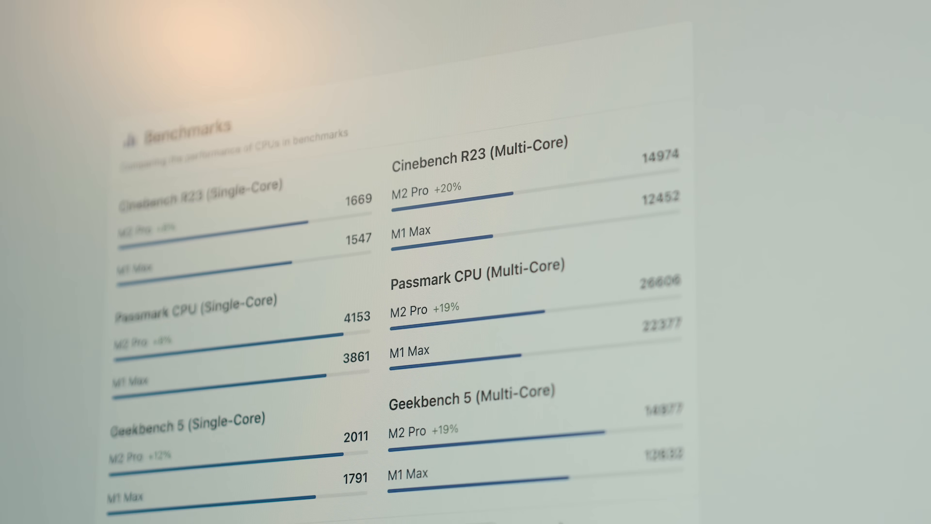
- Scroll the CPU benchmark page to the M1 Max vs M2 Pro 10-Core Cinebench results
{"action": "scroll", "scroll_direction": "down", "scroll_amount": 3}
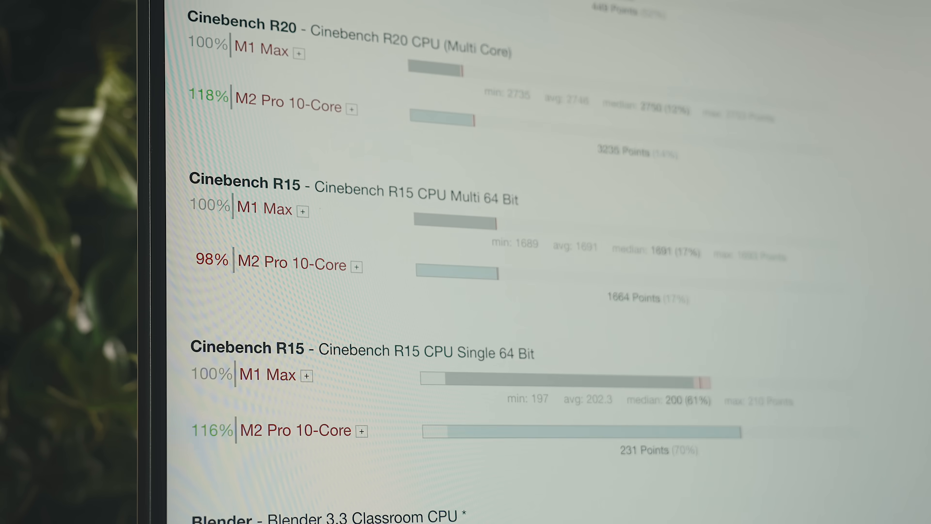
{"action": "scroll", "scroll_direction": "down", "scroll_amount": 3}
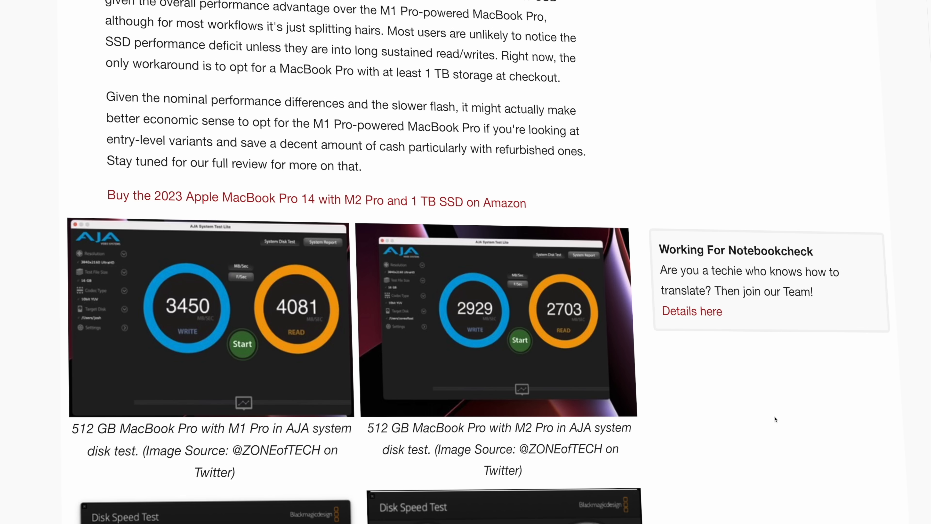
- Scroll past the Notebookcheck AJA disk test images, then scroll the Instagram feed
{"action": "scroll", "scroll_direction": "down", "scroll_amount": 3}
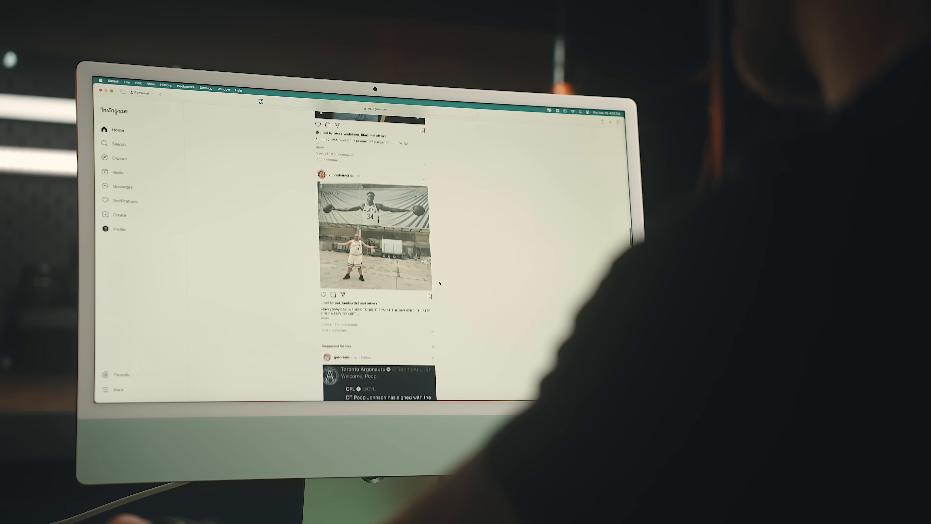
{"action": "scroll", "scroll_direction": "down", "scroll_amount": 3}
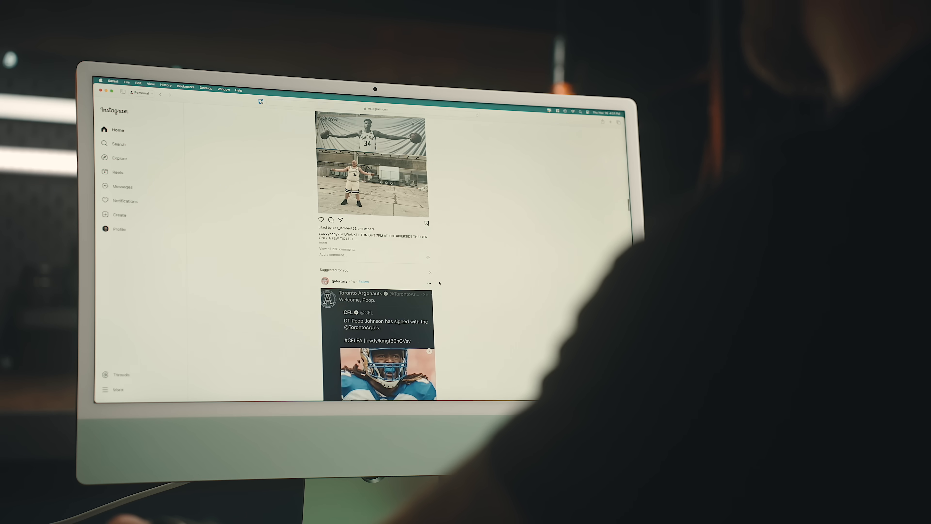